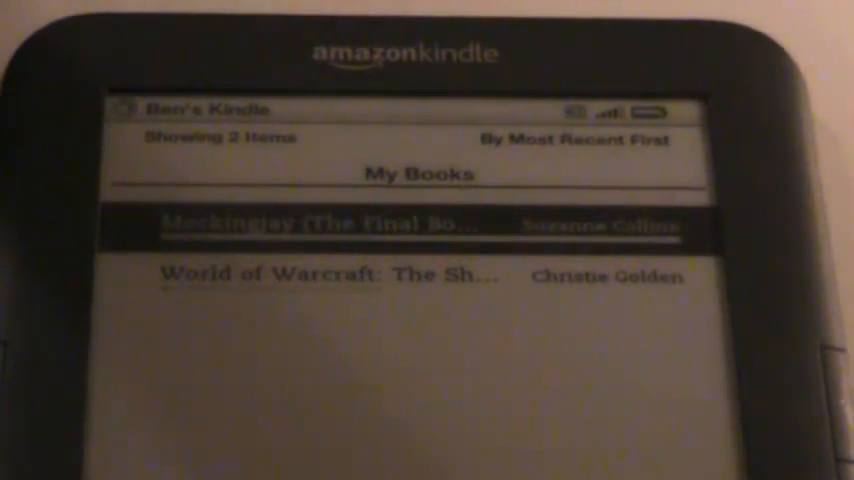
Open Mockingjay from the My Books collection to its "We hunt, like in the old days" passage
click(337, 224)
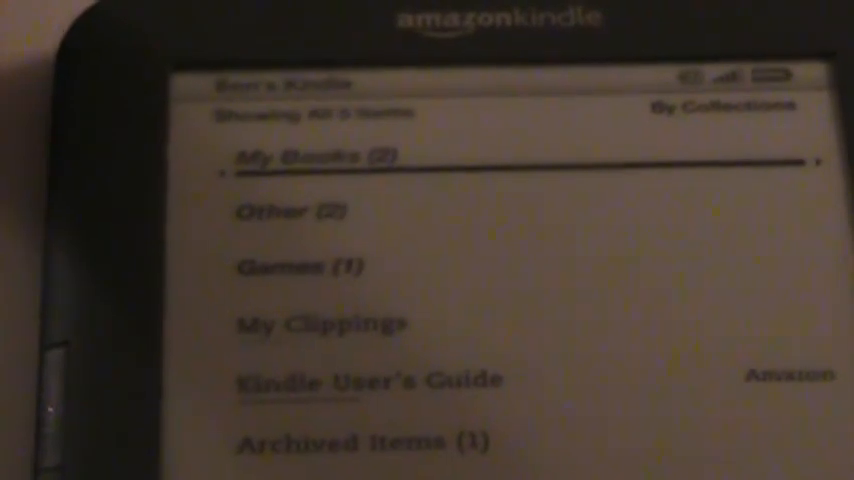
click(310, 156)
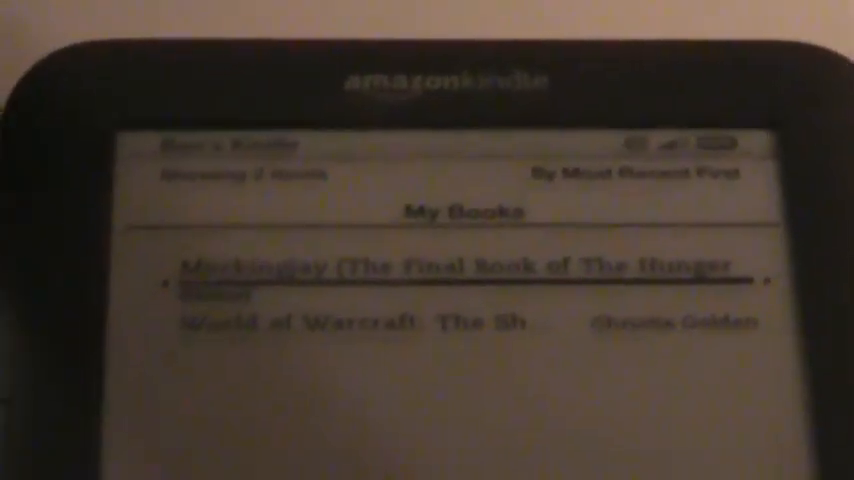
click(450, 268)
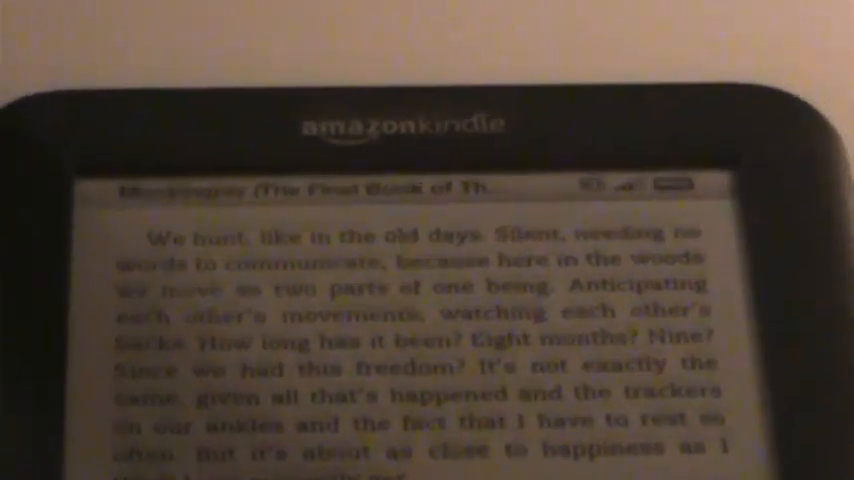